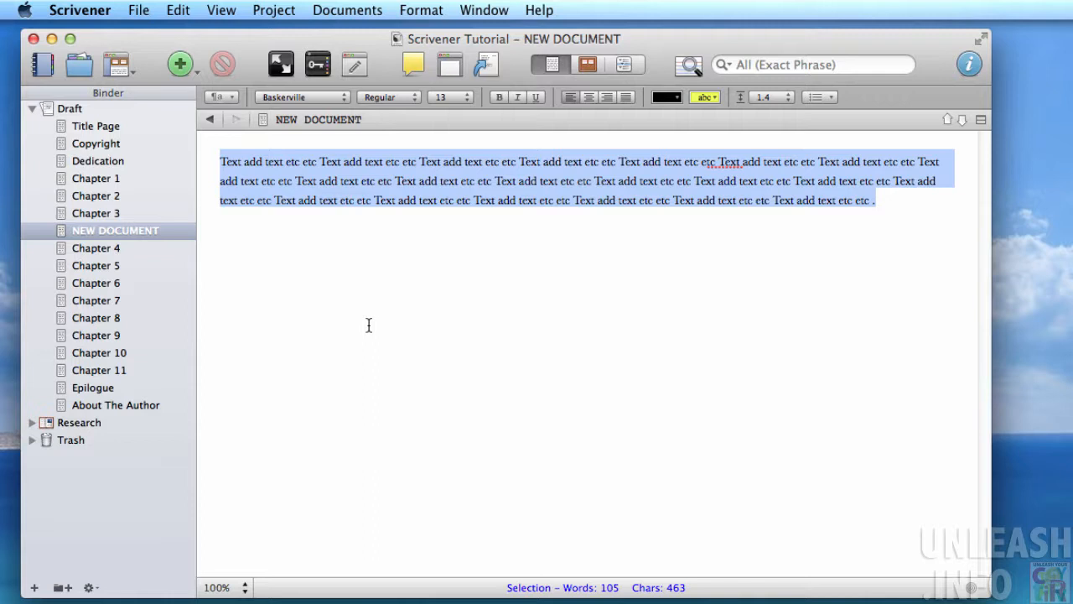
# Begin saving the selected sample text's formatting as a new style preset.
pyautogui.click(879, 202)
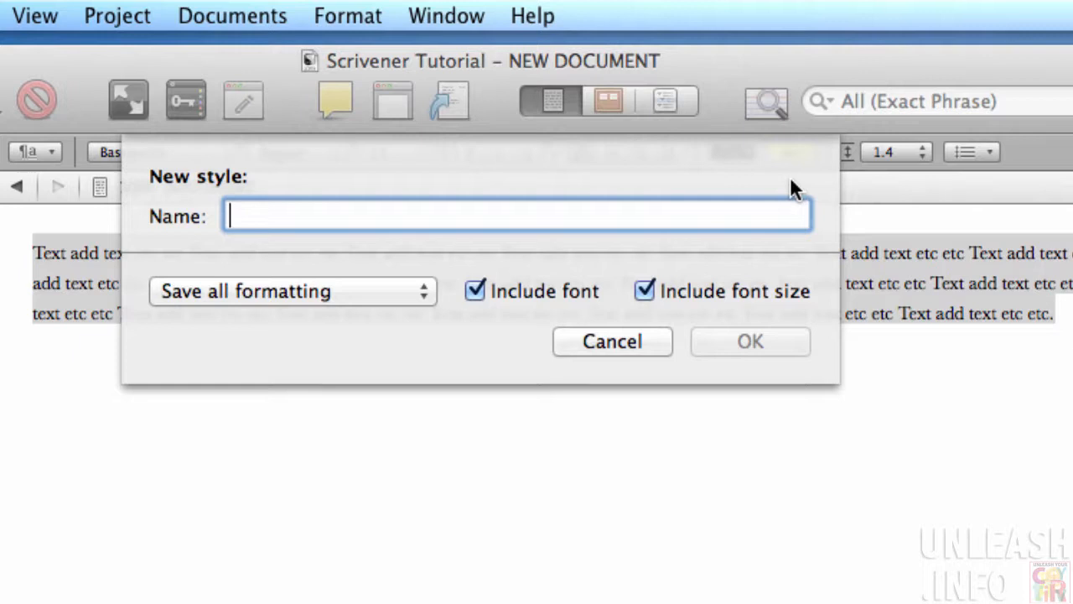
# Name the new preset 'bask13', keeping font and font size included, and save it.
pyautogui.write('bask')
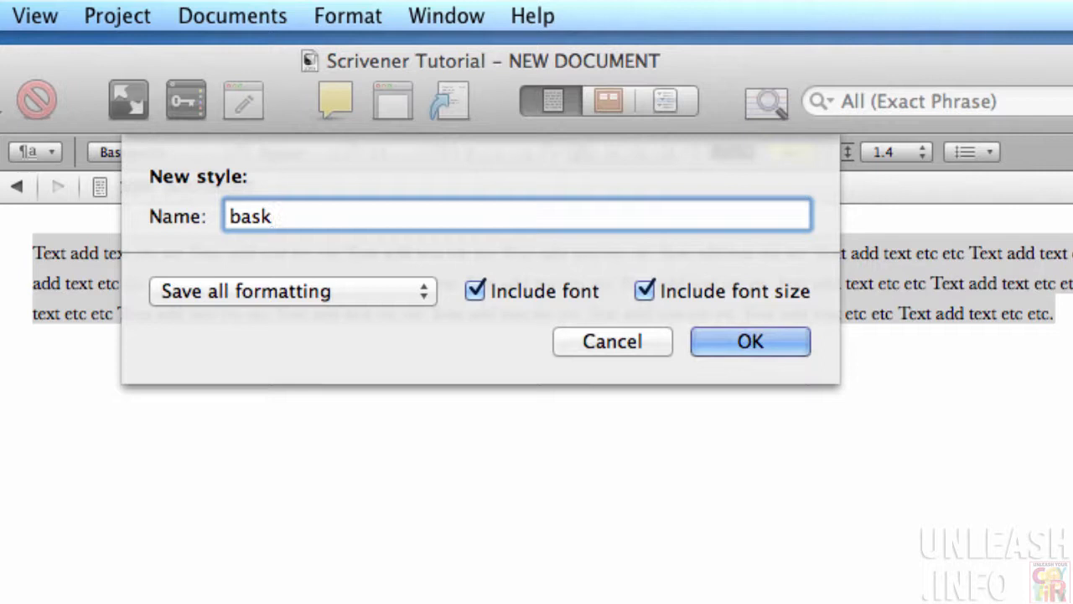
pyautogui.write('13')
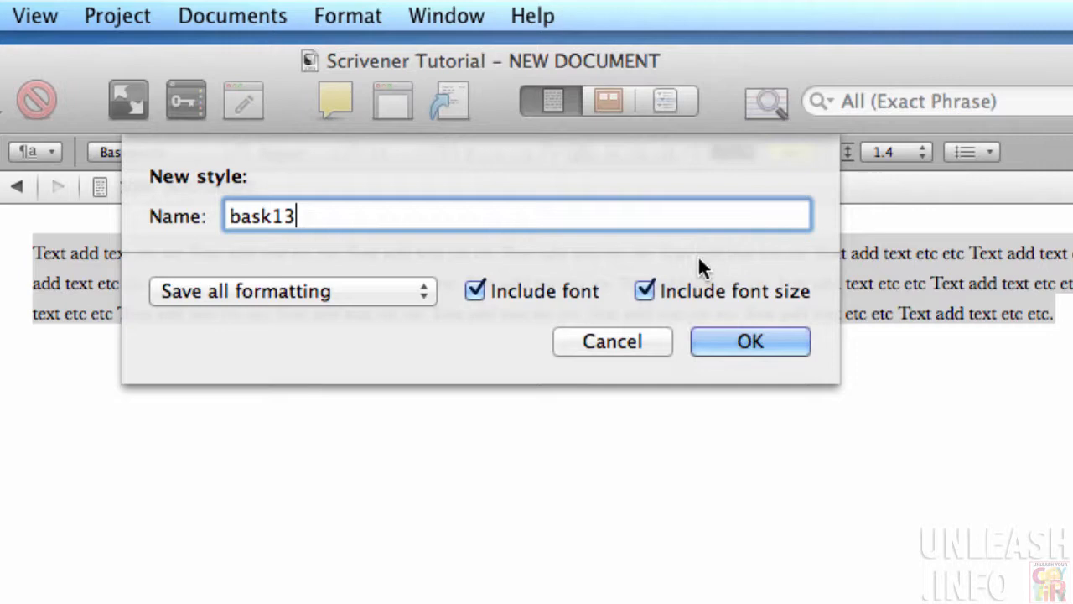
pyautogui.click(748, 340)
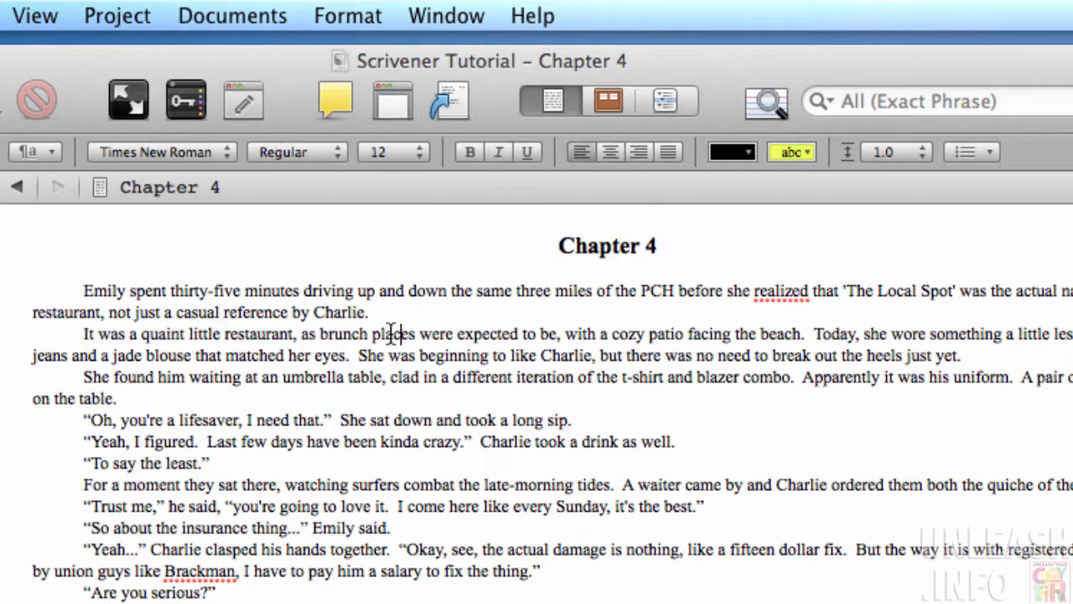
pyautogui.moveTo(25, 288)
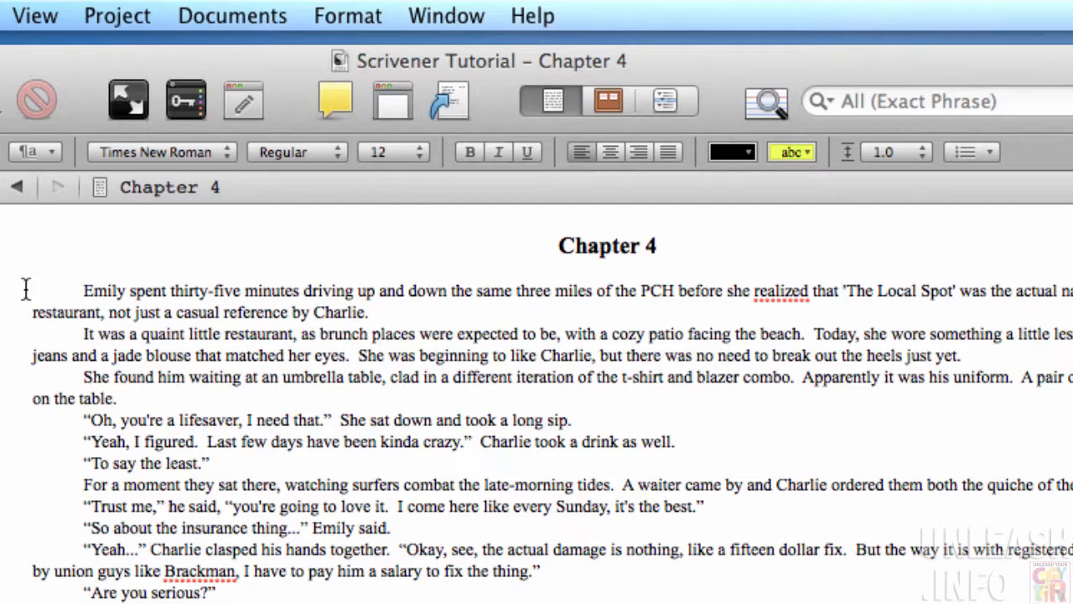
# Scroll down through Chapter 4's body text before selecting it.
pyautogui.scroll(-3)
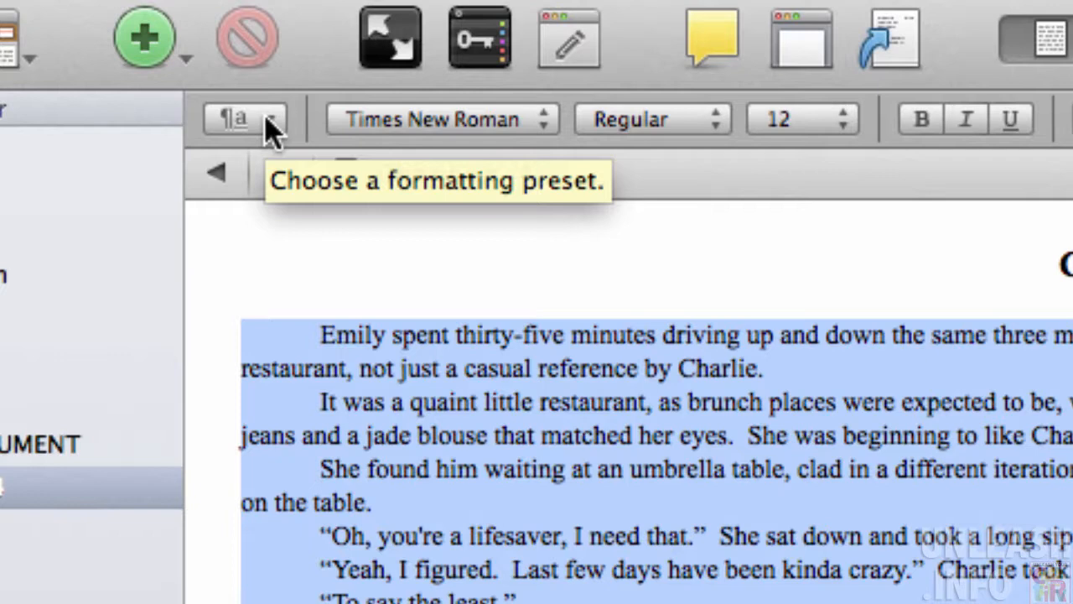
# Show the formatting presets list, now containing bask13, over the selected Chapter 4 text.
pyautogui.click(245, 118)
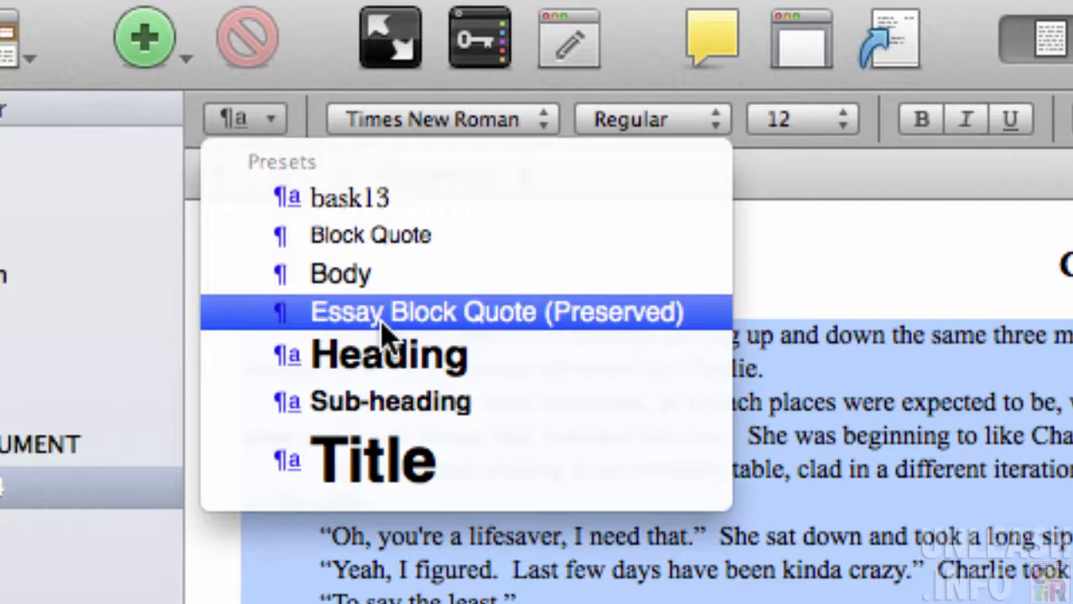
pyautogui.moveTo(386, 235)
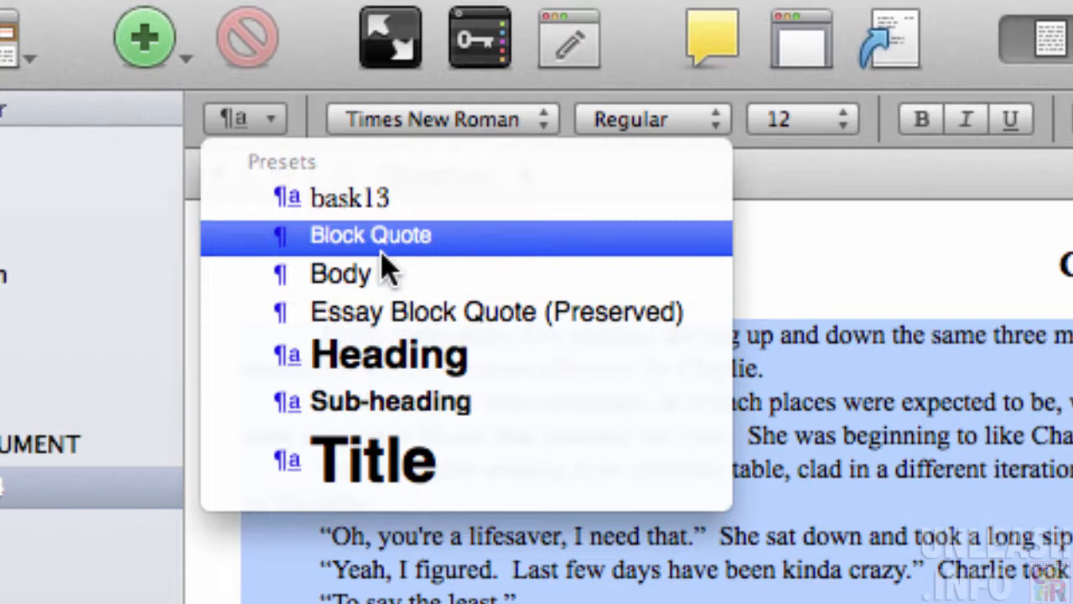
pyautogui.moveTo(353, 198)
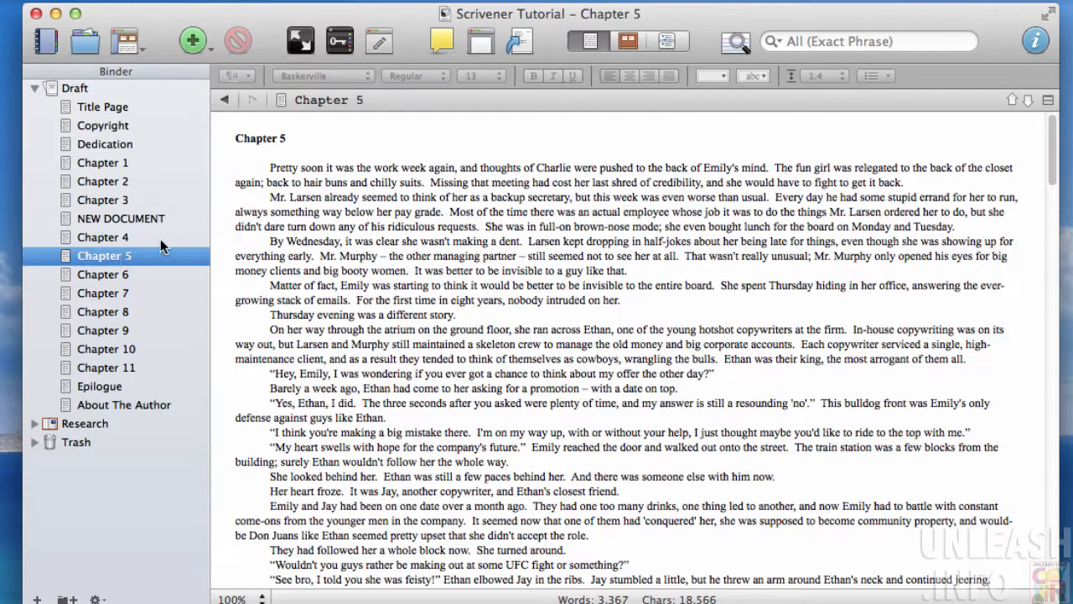
# Move into Chapter 5's text to prepare it for the bask13 formatting.
pyautogui.click(231, 75)
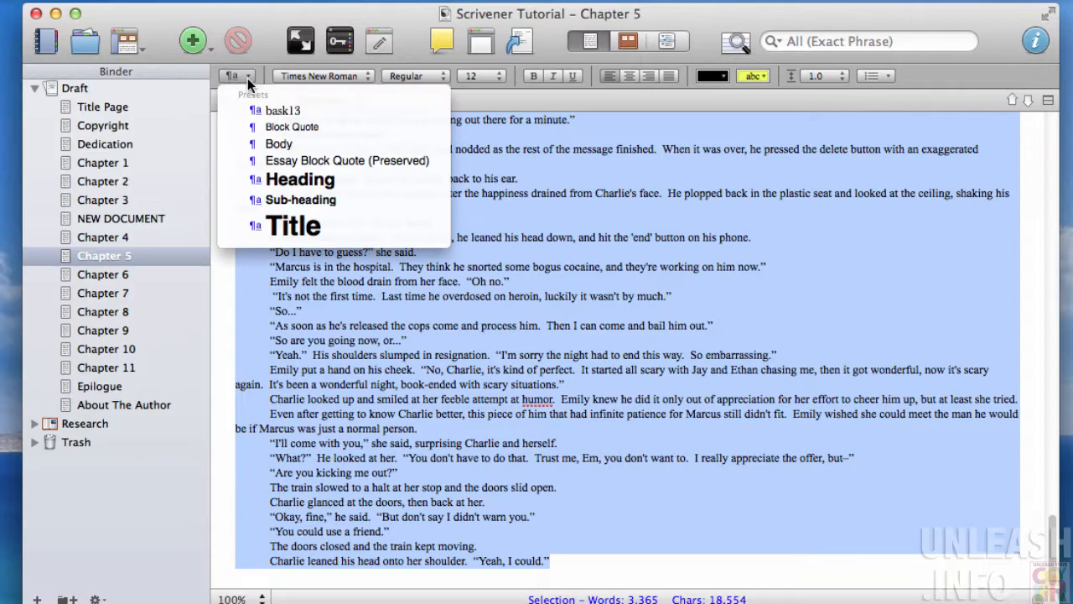